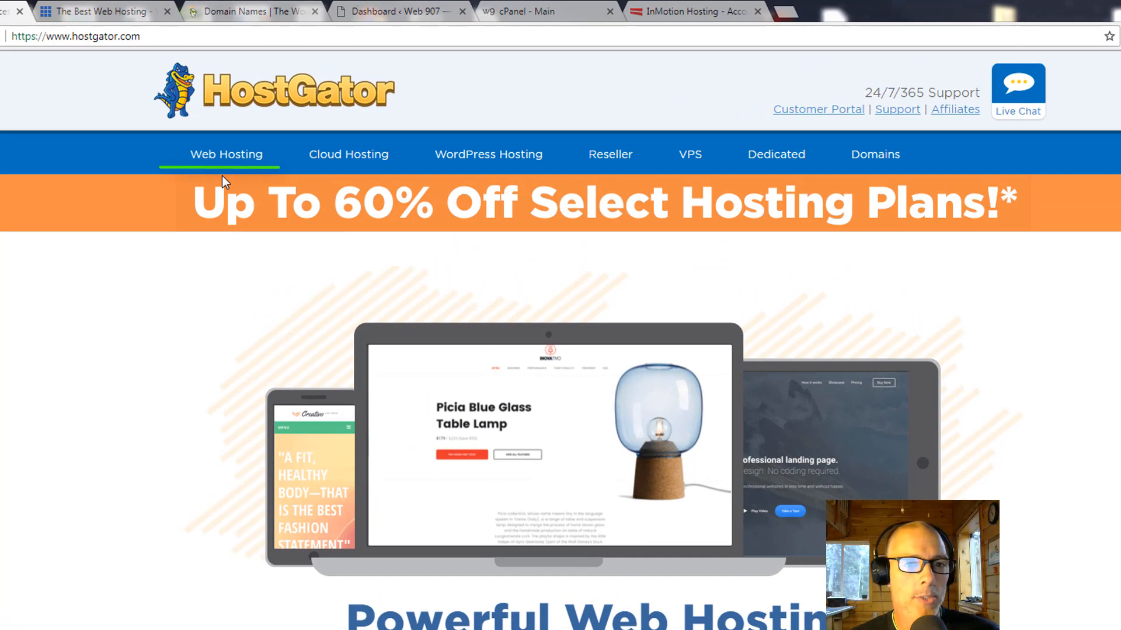
- Bring up HostGator's Web Hosting plans page, then switch to the Bluehost homepage tab
{"action": "left_click", "coordinate": [348, 154]}
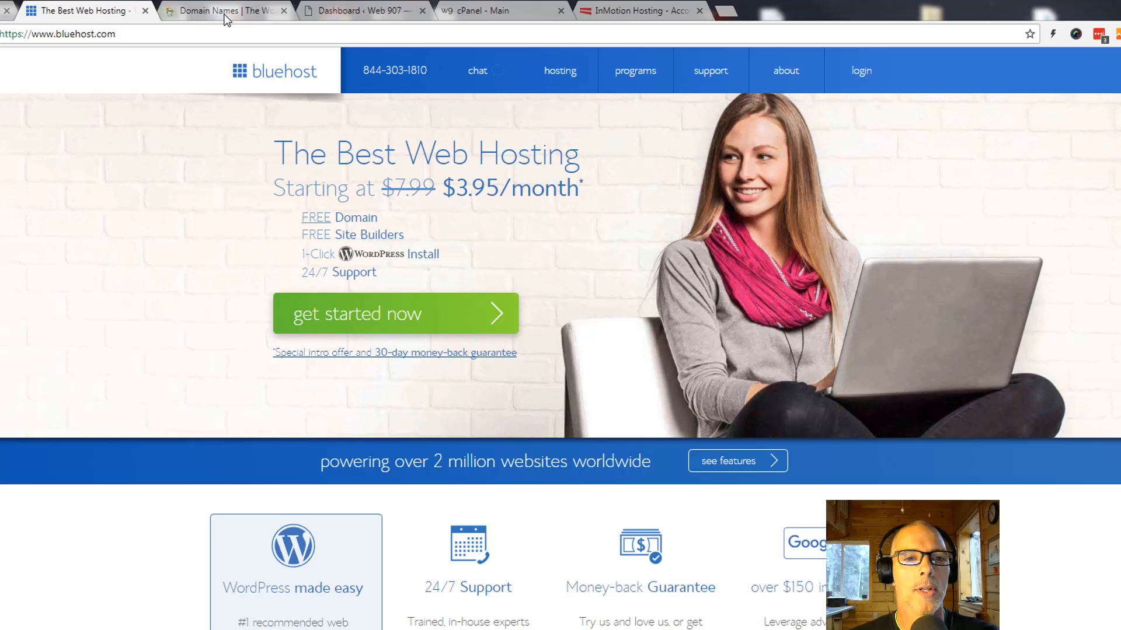
{"action": "left_click", "coordinate": [222, 10]}
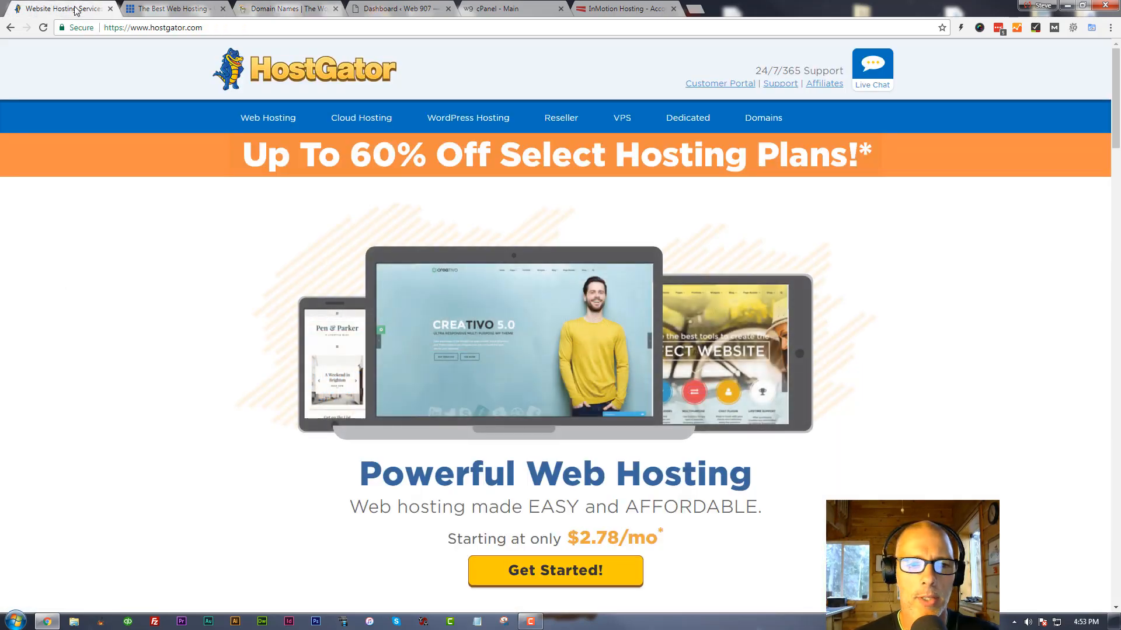
{"action": "mouse_move", "coordinate": [268, 118]}
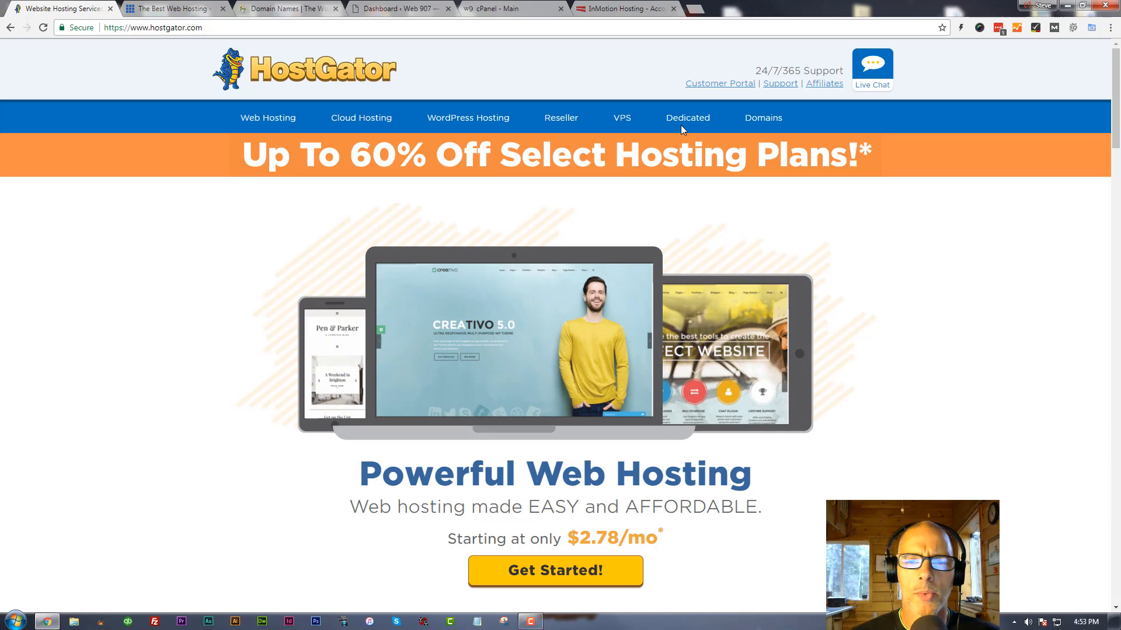
{"action": "mouse_move", "coordinate": [656, 136]}
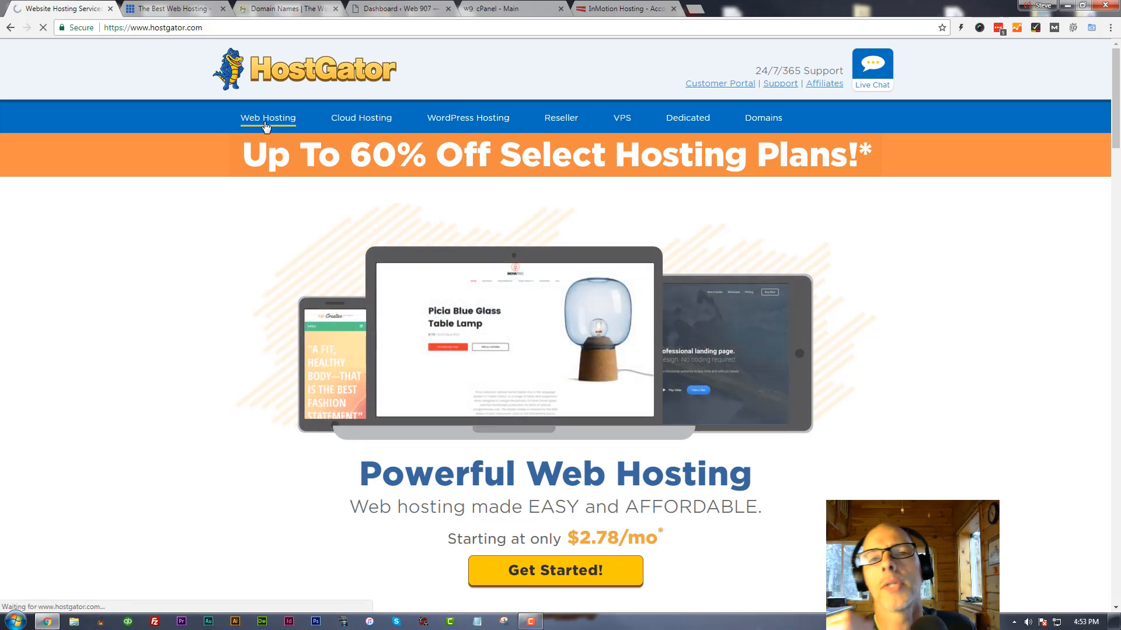
{"action": "left_click", "coordinate": [268, 118]}
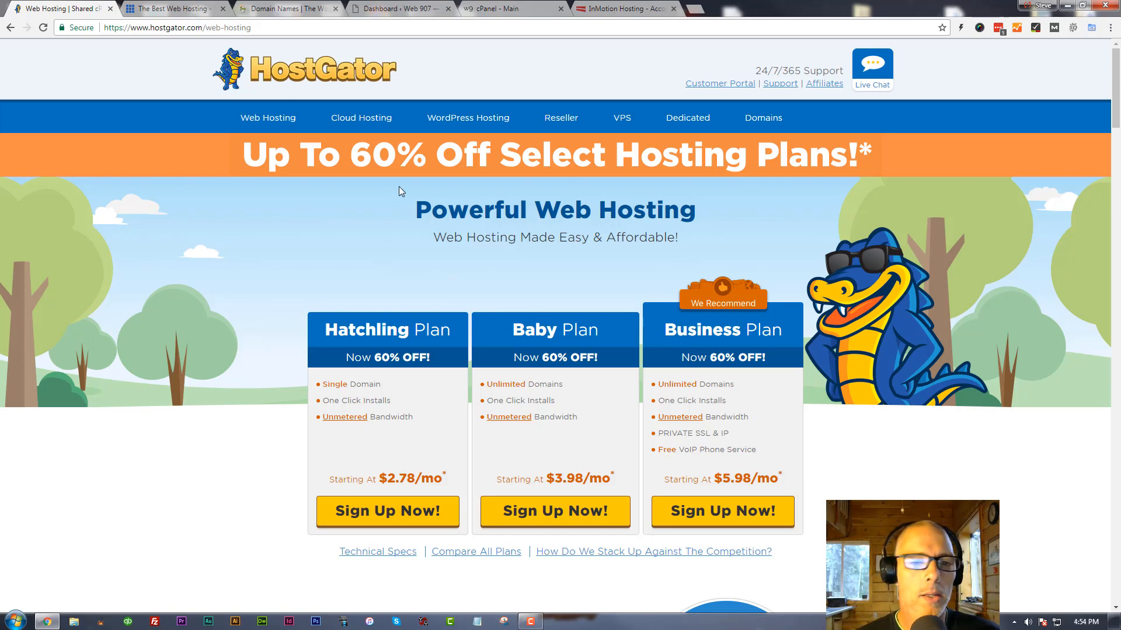
{"action": "left_click", "coordinate": [175, 9]}
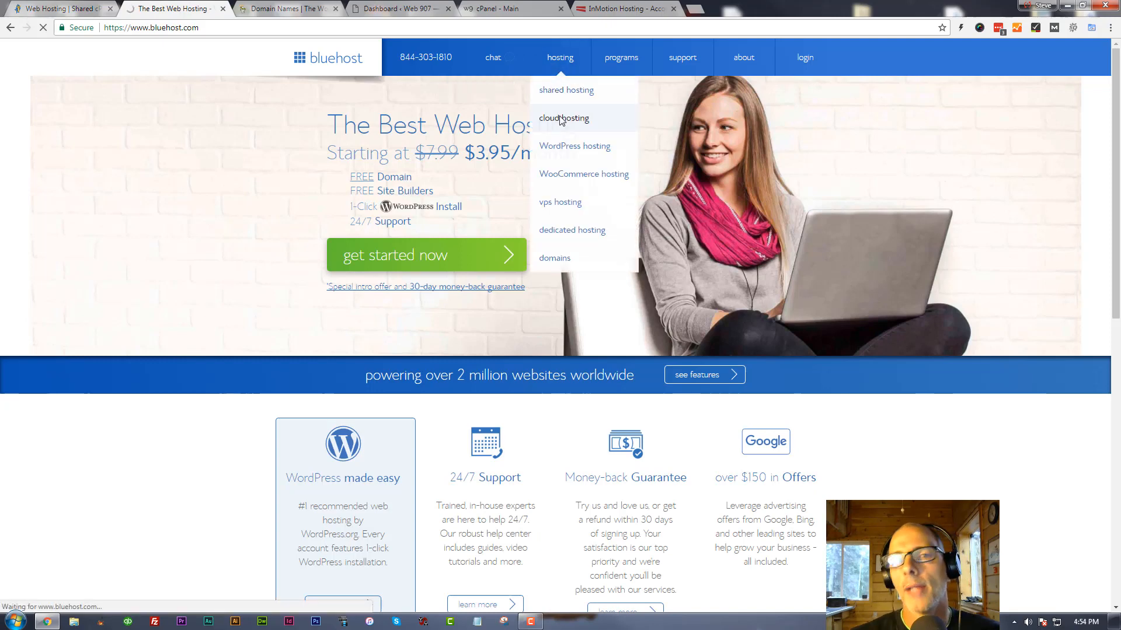
- Open Bluehost's cloud hosting page with Starter, Performance and Business Pro plans ($6.95–$15.95/mo)
{"action": "left_click", "coordinate": [564, 118]}
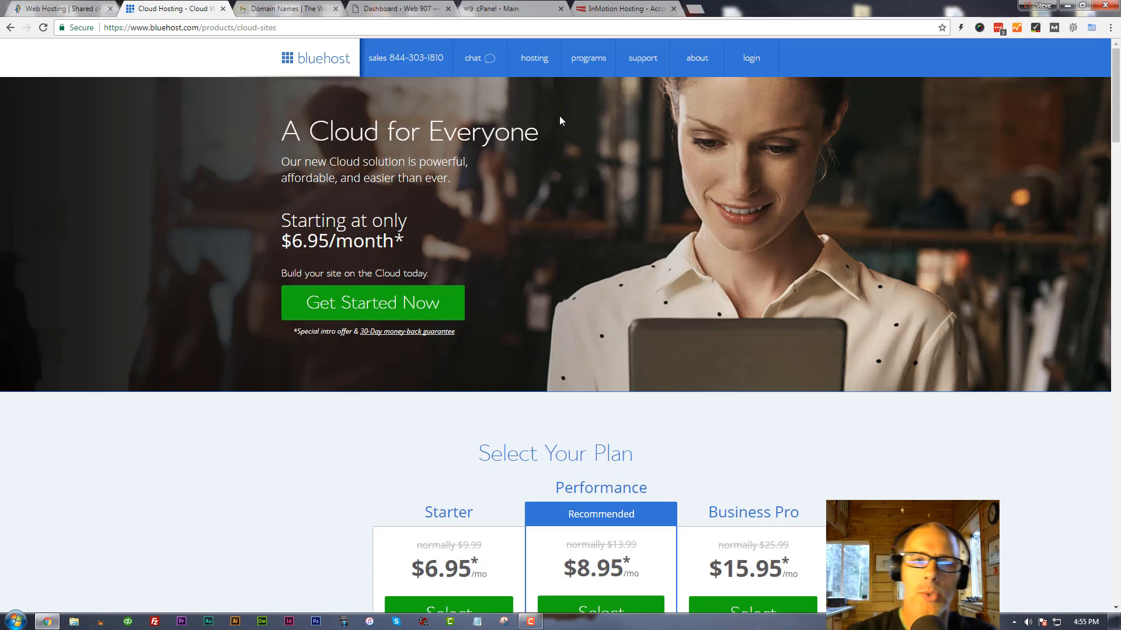
{"action": "mouse_move", "coordinate": [510, 183]}
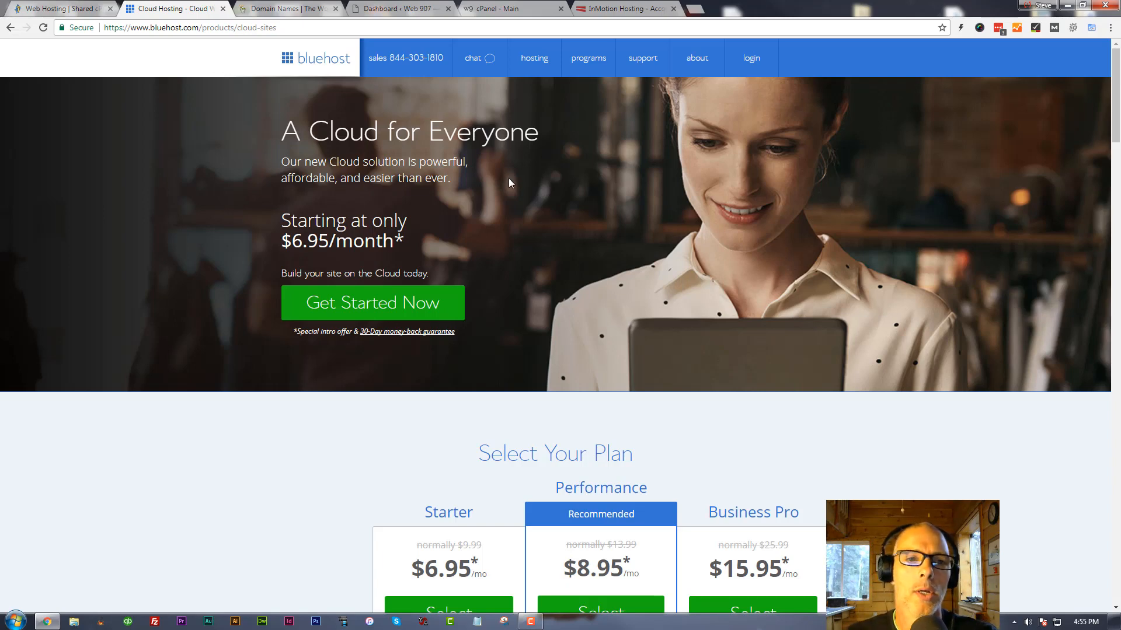
{"action": "mouse_move", "coordinate": [474, 168]}
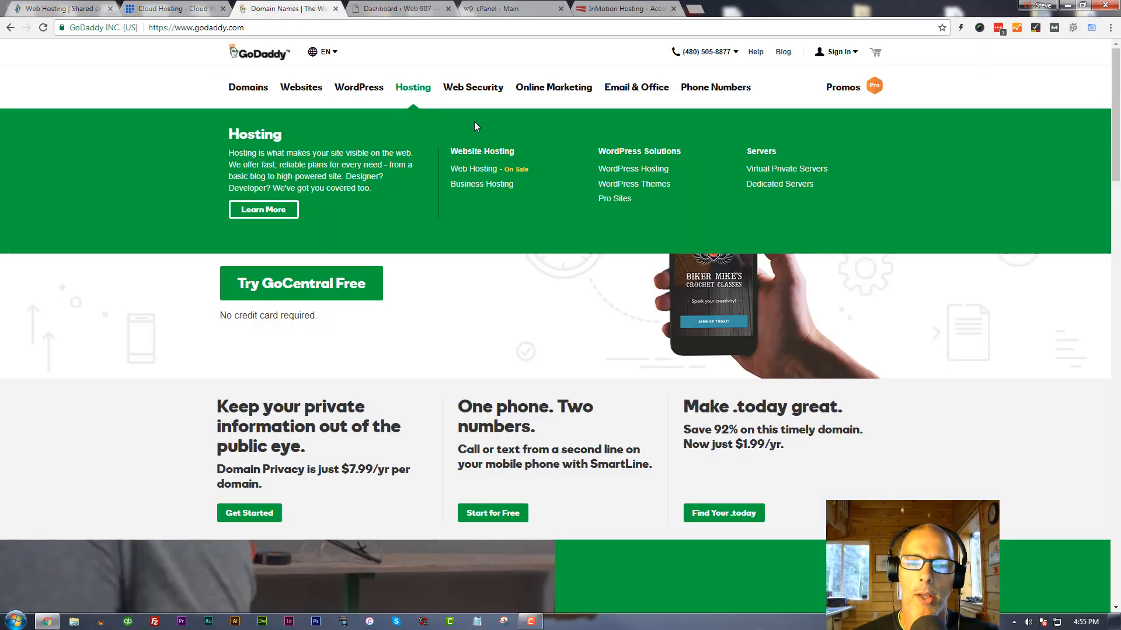
{"action": "mouse_move", "coordinate": [621, 177]}
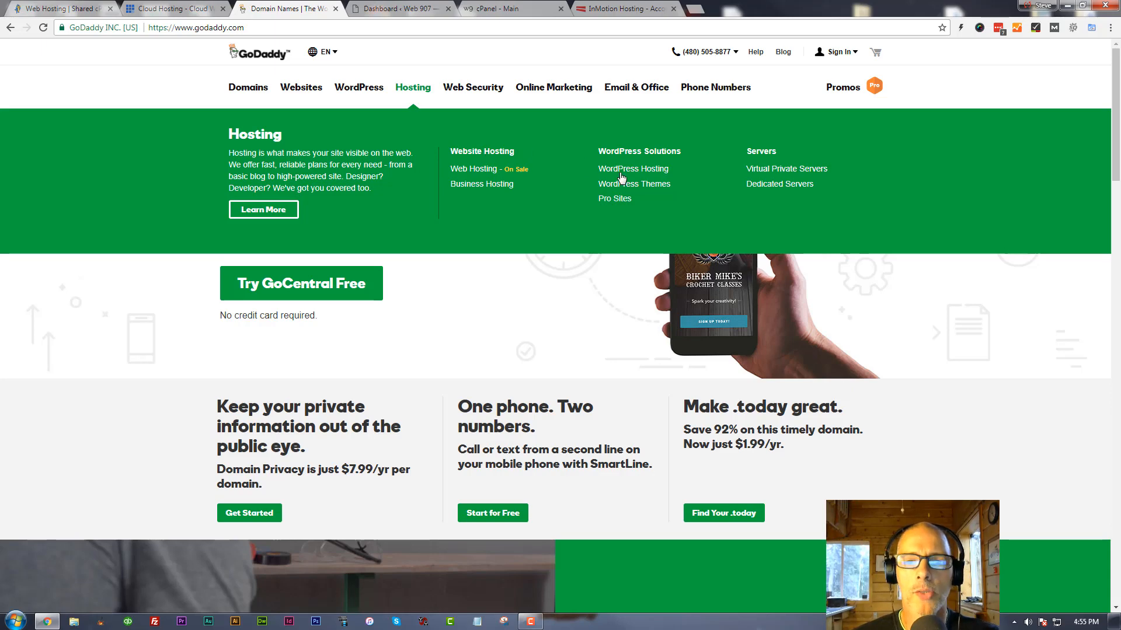
{"action": "mouse_move", "coordinate": [632, 171]}
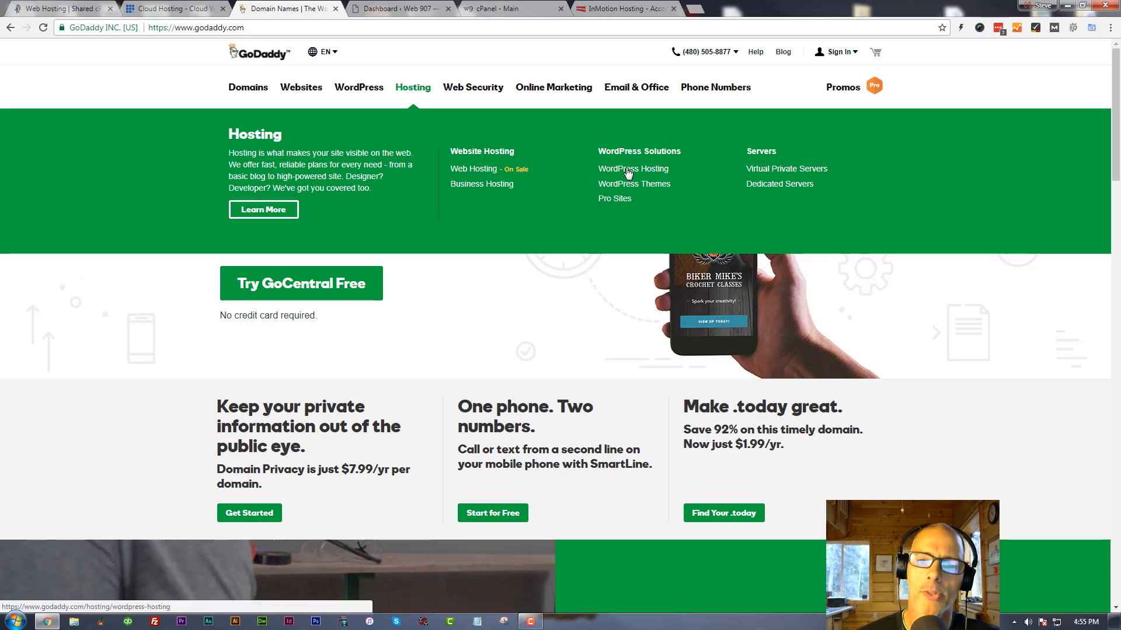
{"action": "mouse_move", "coordinate": [582, 167]}
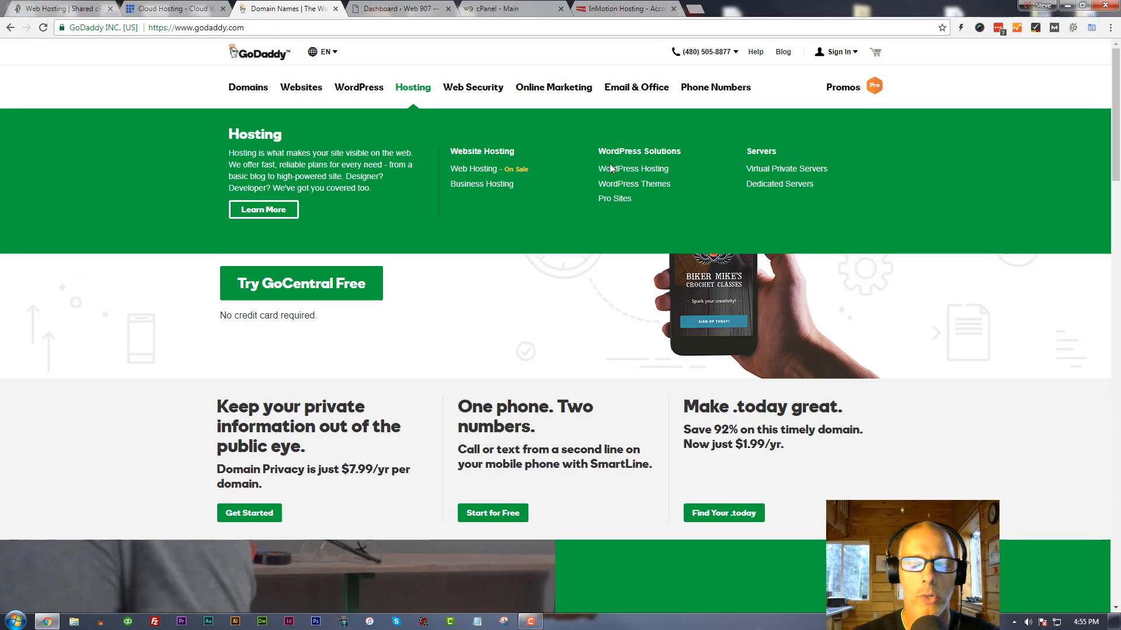
{"action": "mouse_move", "coordinate": [640, 193]}
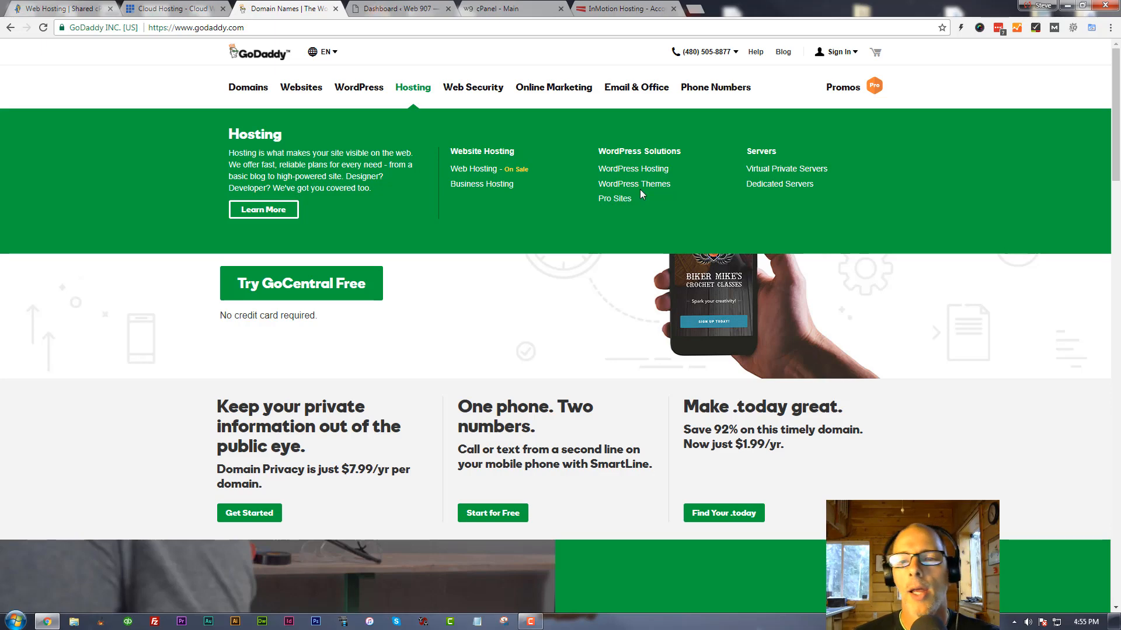
- Open GoDaddy's WordPress Hosting page listing Basic, Deluxe, Ultimate and Developer plans ($3.99–$13.99/mo)
{"action": "left_click", "coordinate": [631, 169]}
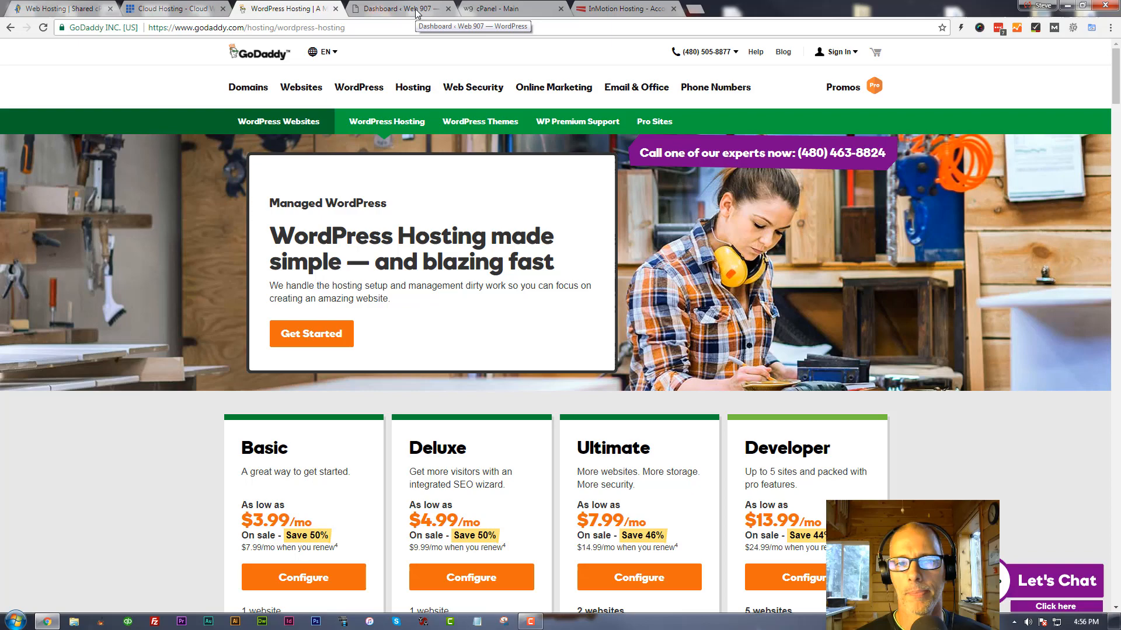
- Check the Web 907 WordPress dashboard, then scroll GoDaddy's WordPress plans to their feature details
{"action": "left_click", "coordinate": [397, 7]}
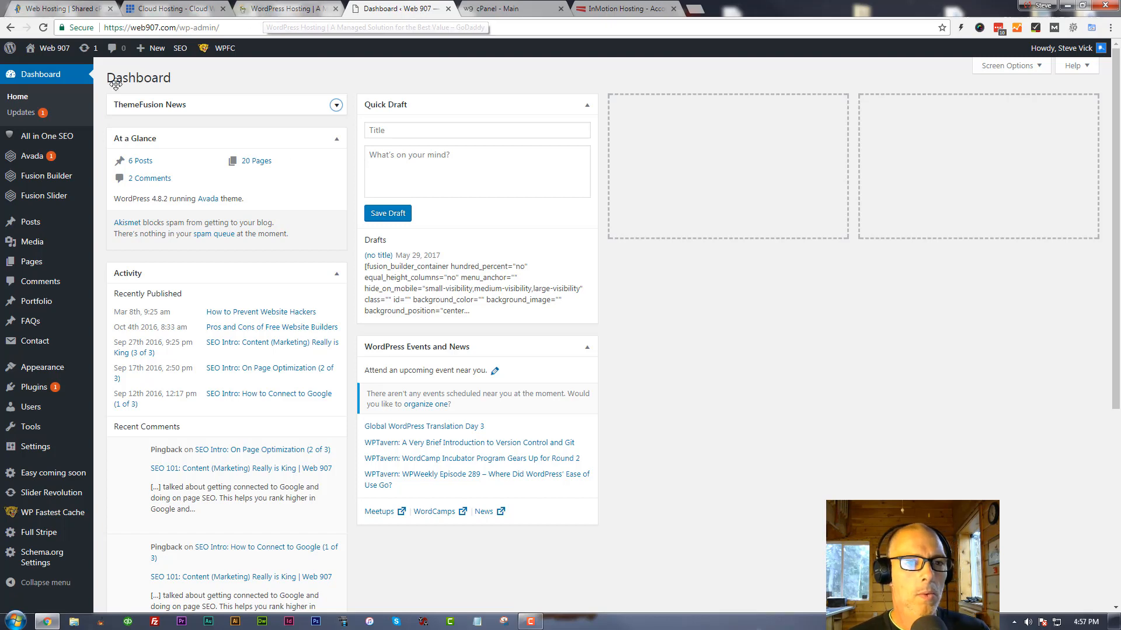
{"action": "left_click", "coordinate": [284, 8]}
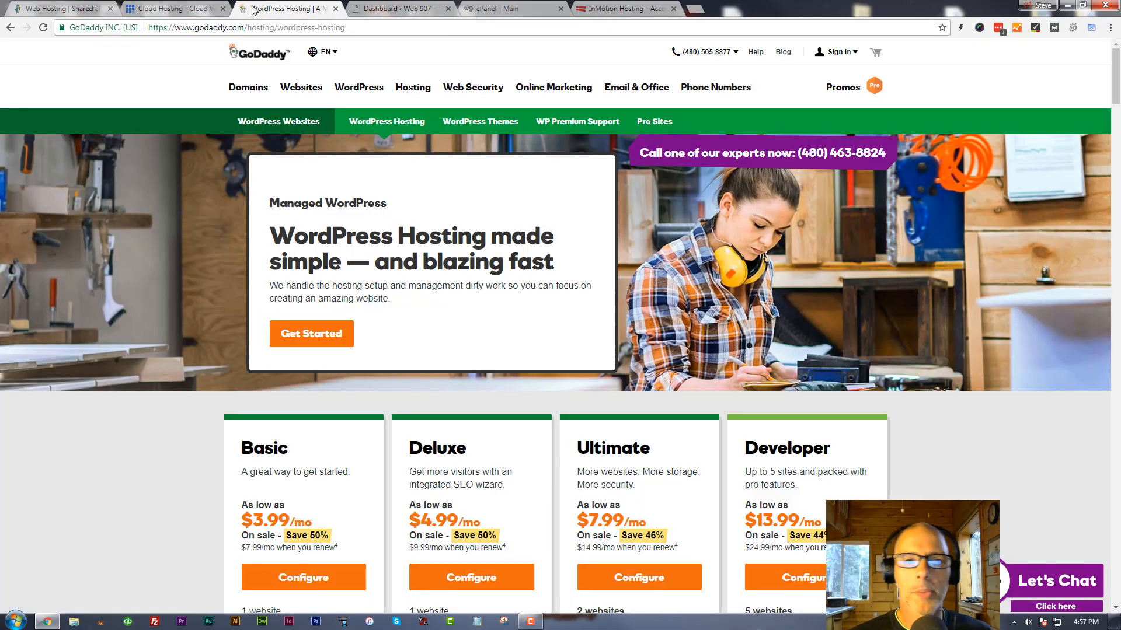
{"action": "left_click", "coordinate": [397, 7]}
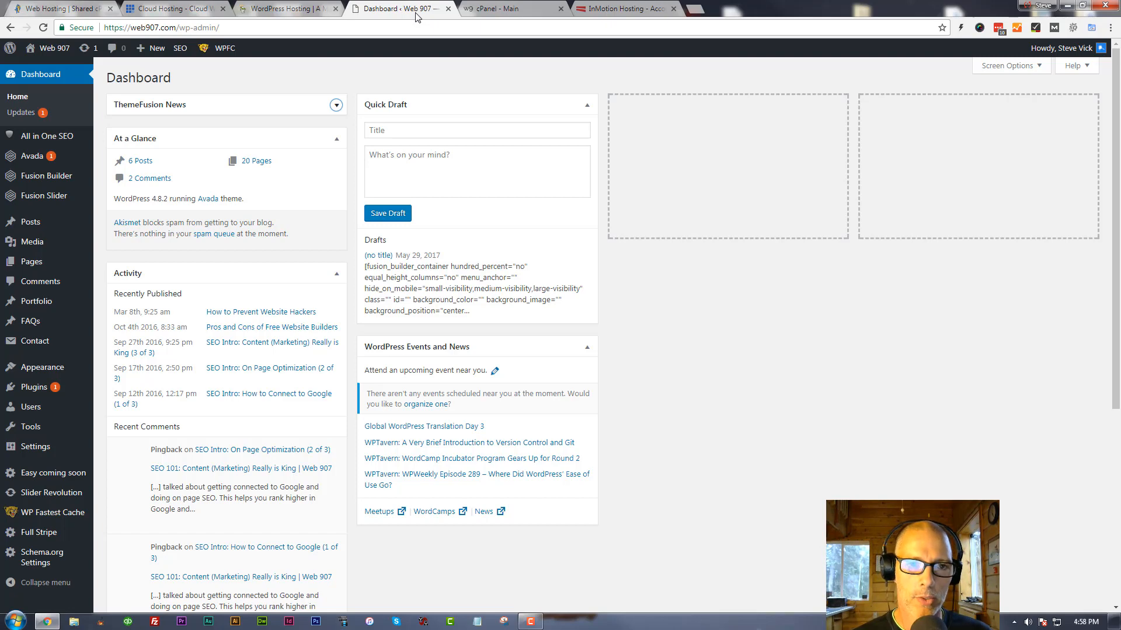
{"action": "left_click", "coordinate": [286, 9]}
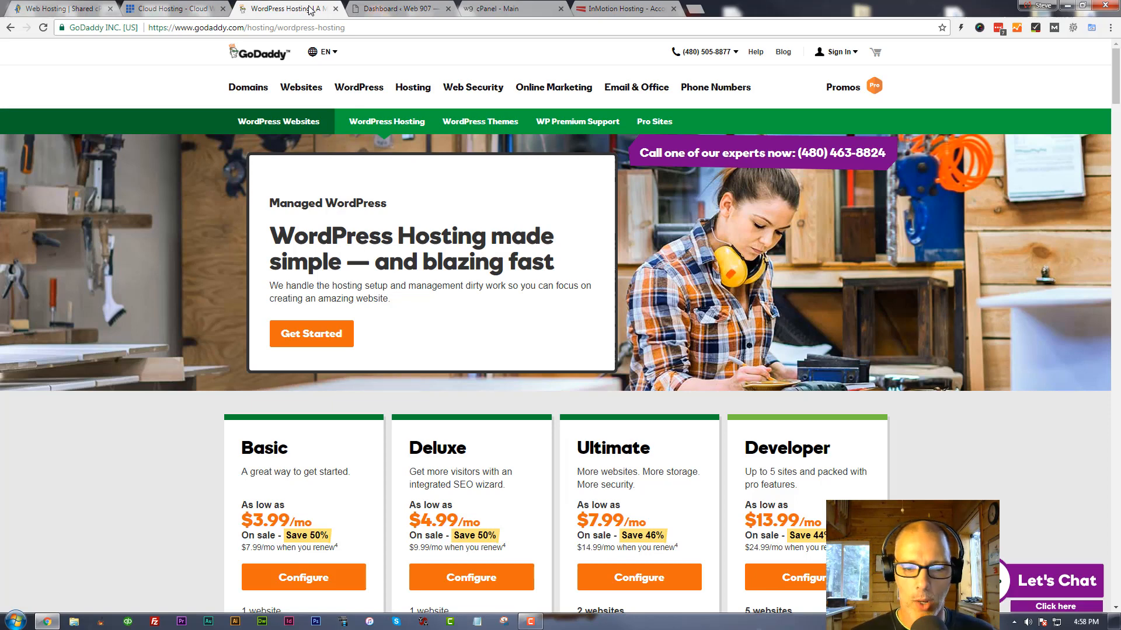
{"action": "scroll", "scroll_direction": "down", "scroll_amount": 3}
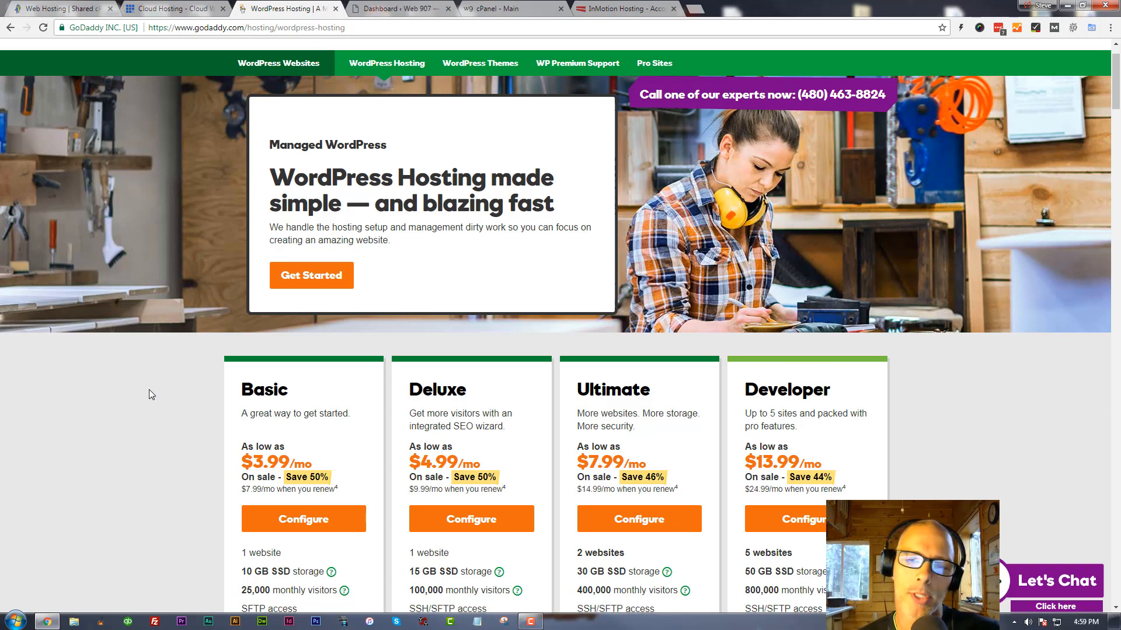
{"action": "mouse_move", "coordinate": [508, 7]}
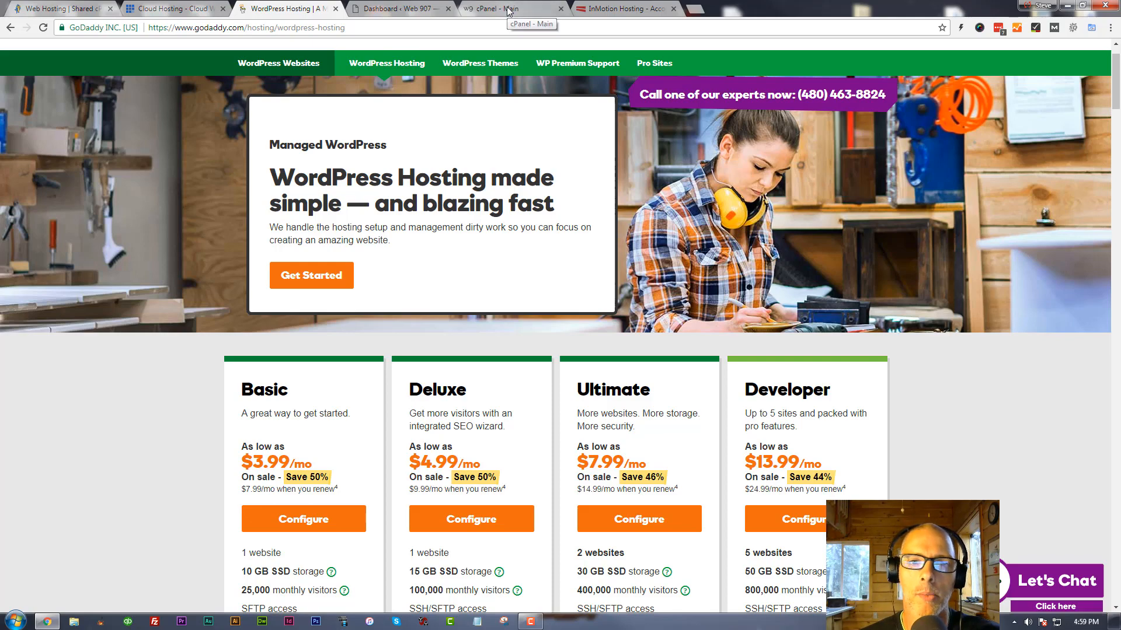
- From the cPanel Main tab, open File Manager and browse into the public_html folder
{"action": "left_click", "coordinate": [509, 9]}
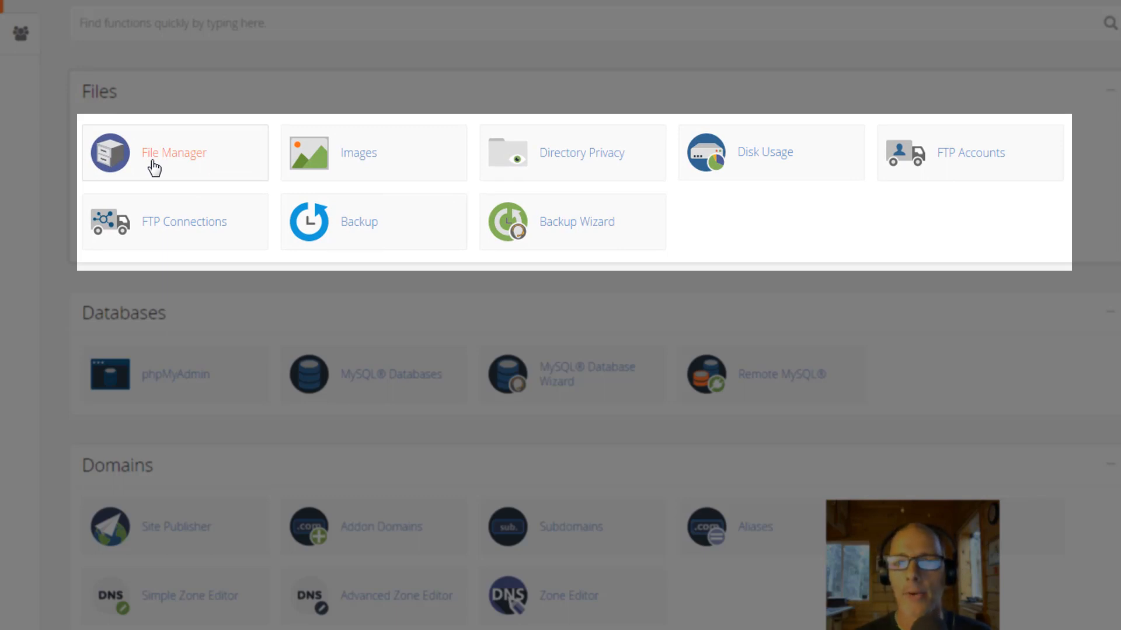
{"action": "left_click", "coordinate": [174, 153]}
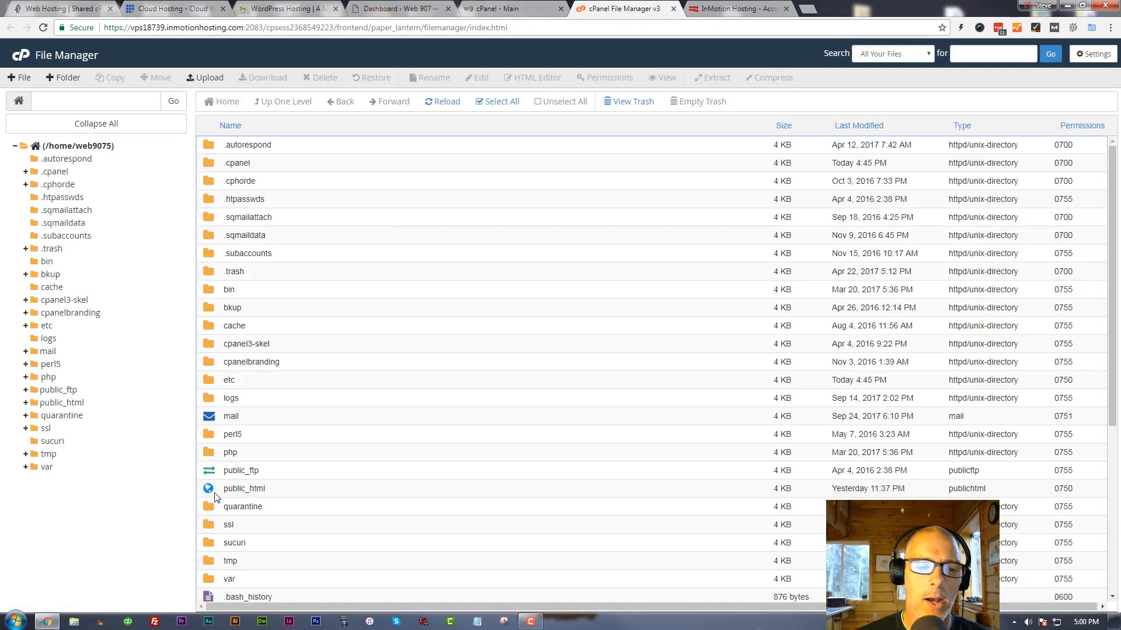
{"action": "double_click", "coordinate": [244, 488]}
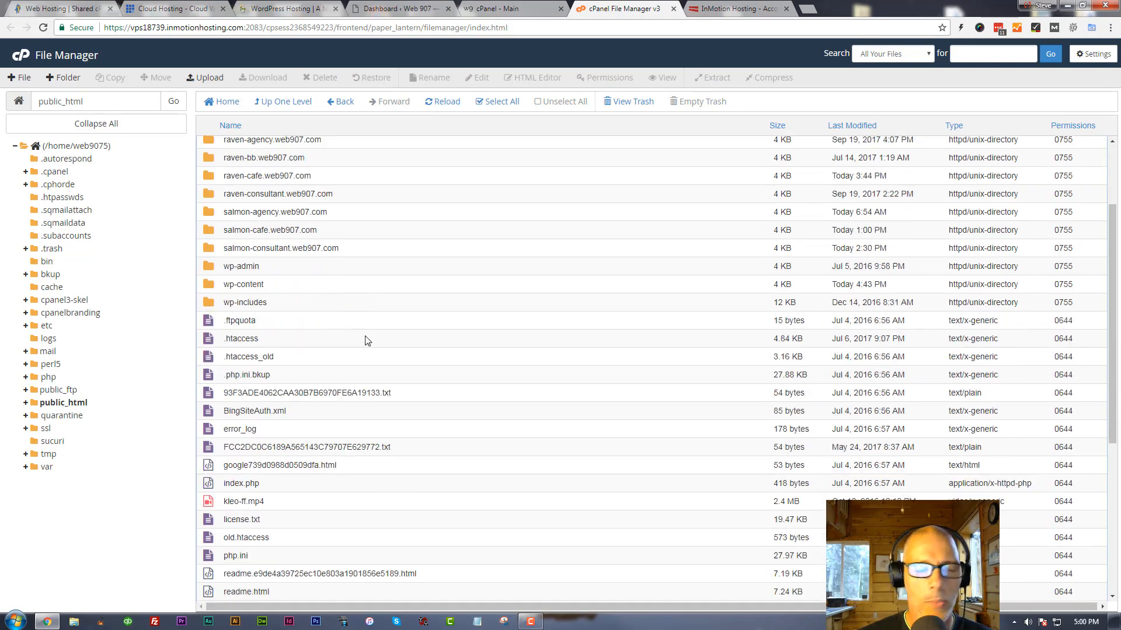
{"action": "scroll", "scroll_direction": "down", "scroll_amount": 3}
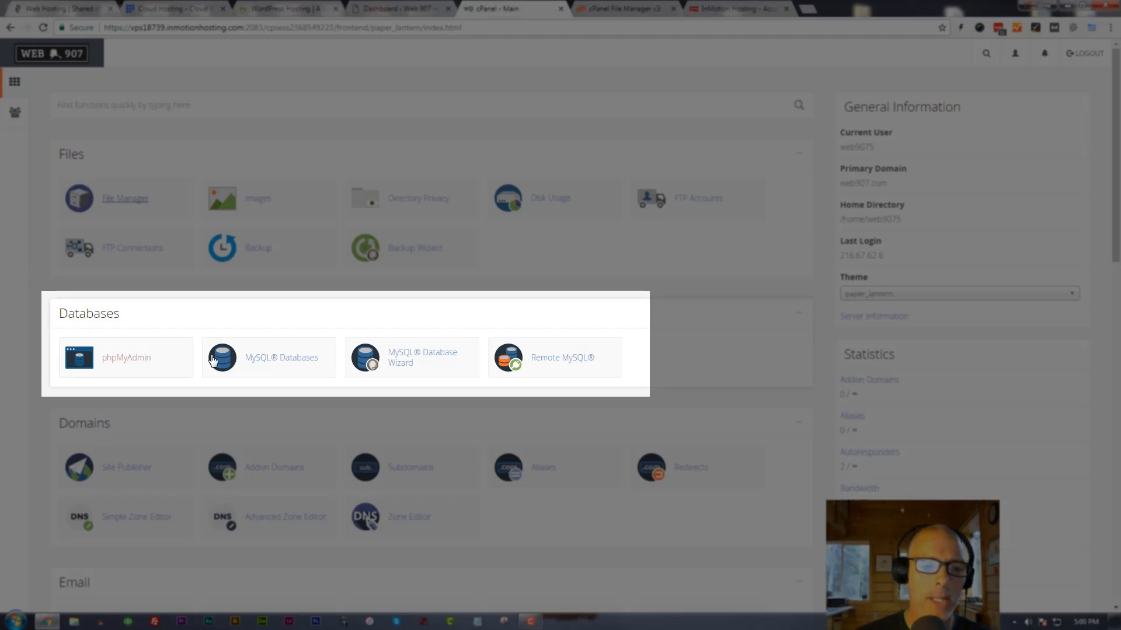
{"action": "mouse_move", "coordinate": [536, 395]}
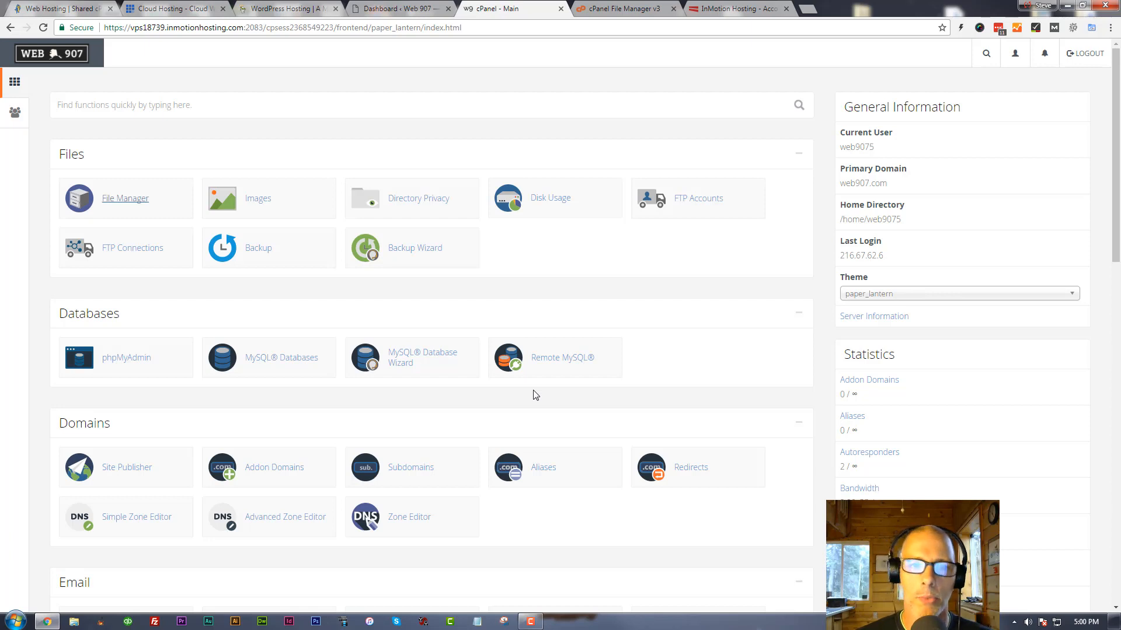
{"action": "scroll", "scroll_direction": "down", "scroll_amount": 3}
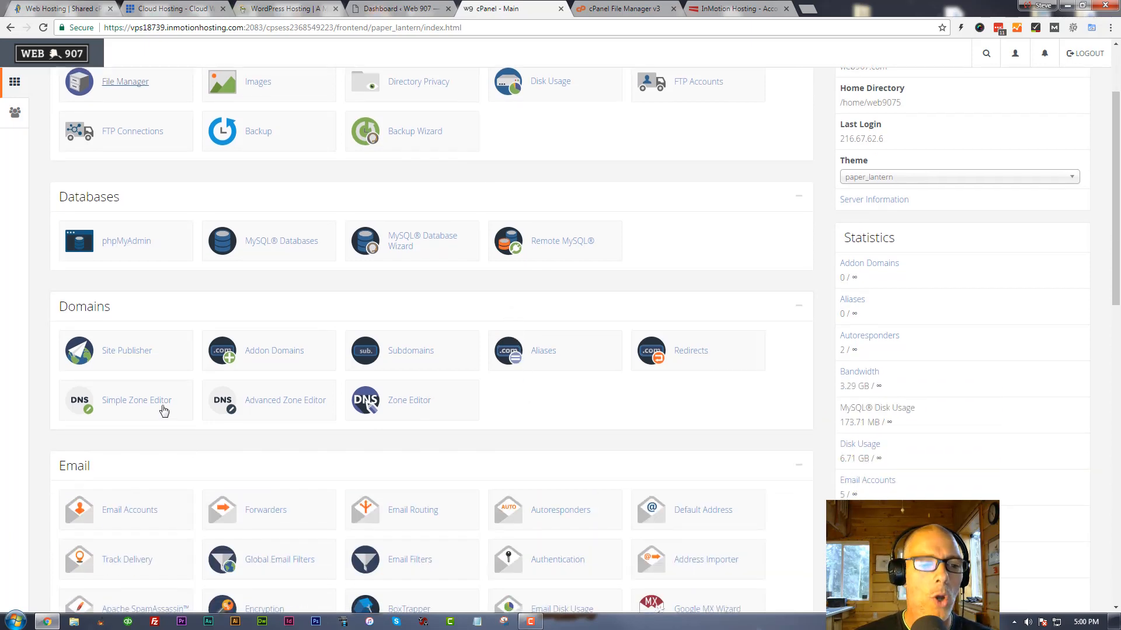
{"action": "mouse_move", "coordinate": [268, 351]}
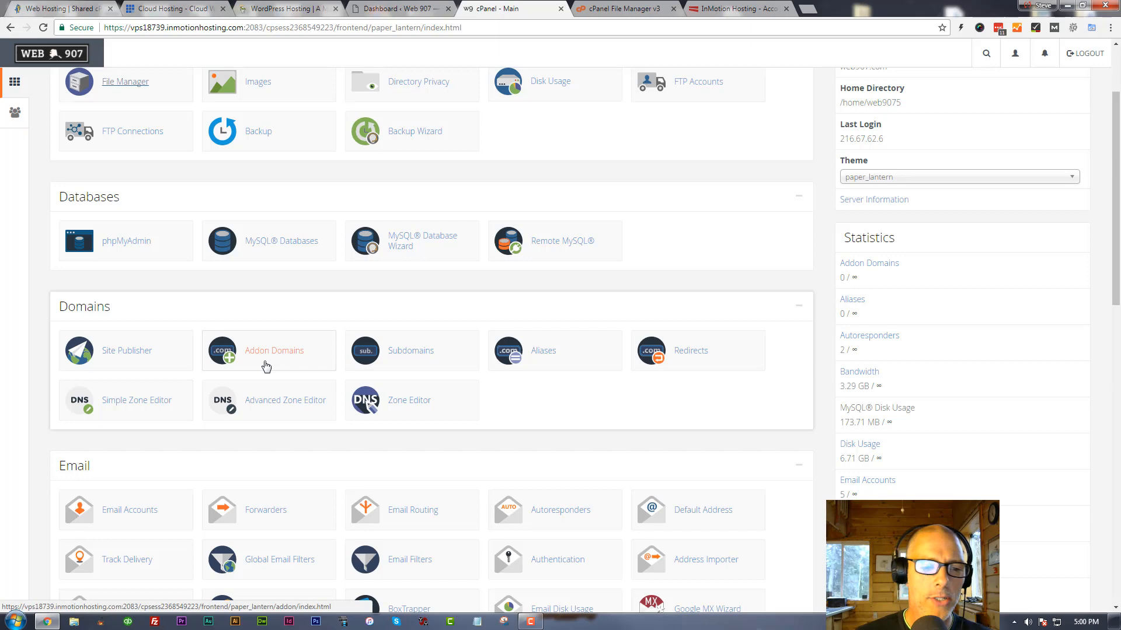
{"action": "scroll", "scroll_direction": "down", "scroll_amount": 3}
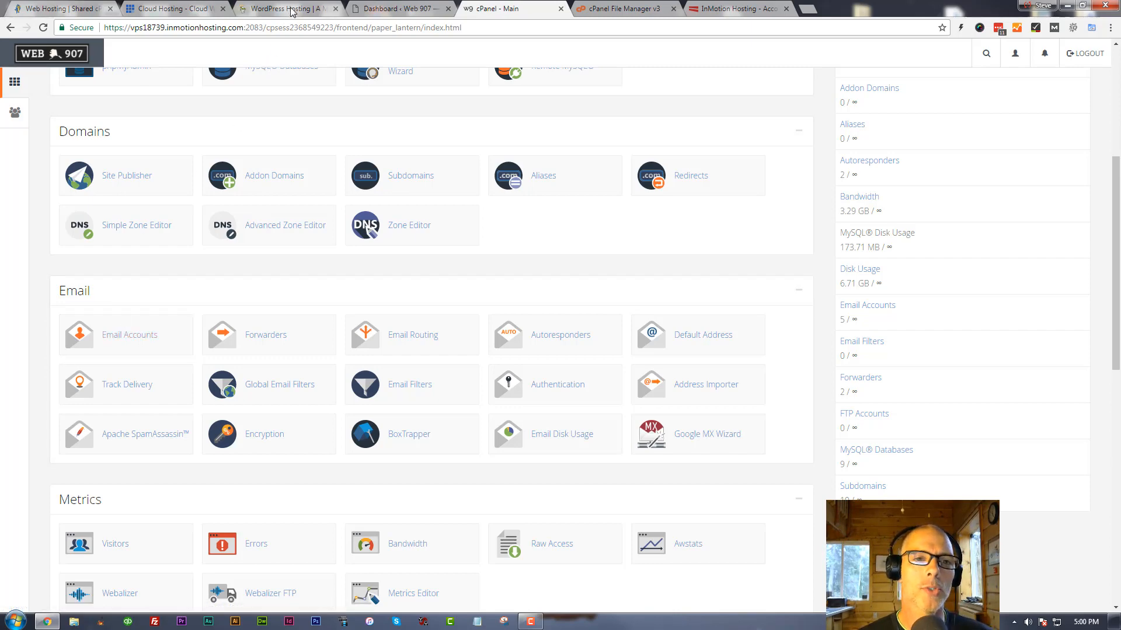
- Revisit the GoDaddy WordPress Hosting plans tab, then switch back to HostGator's web hosting page
{"action": "left_click", "coordinate": [286, 8]}
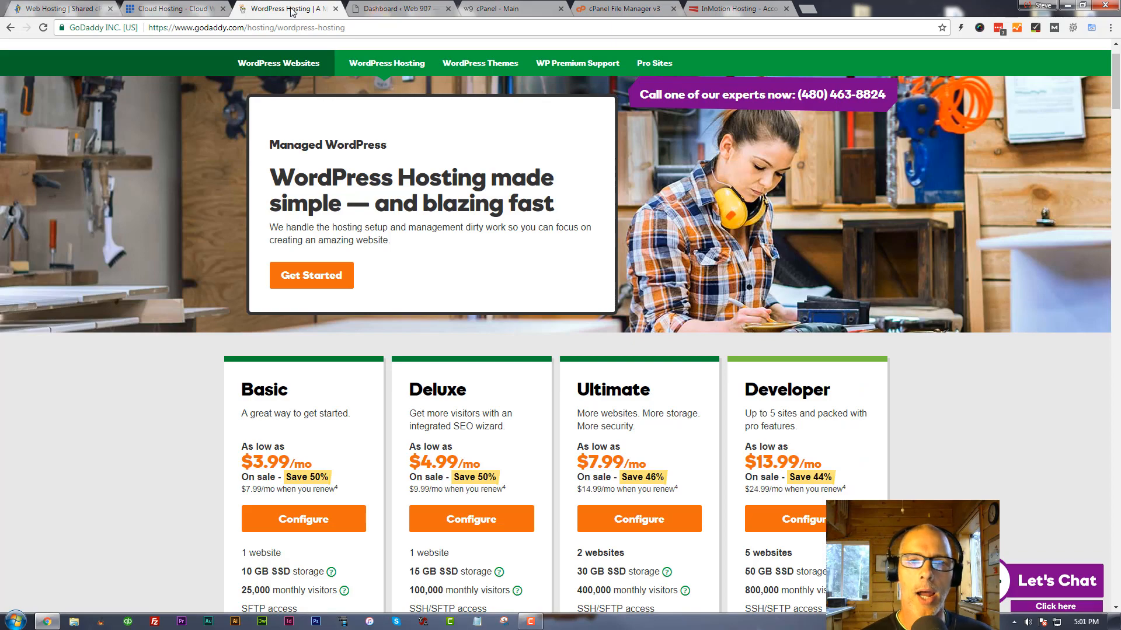
{"action": "left_click", "coordinate": [511, 9]}
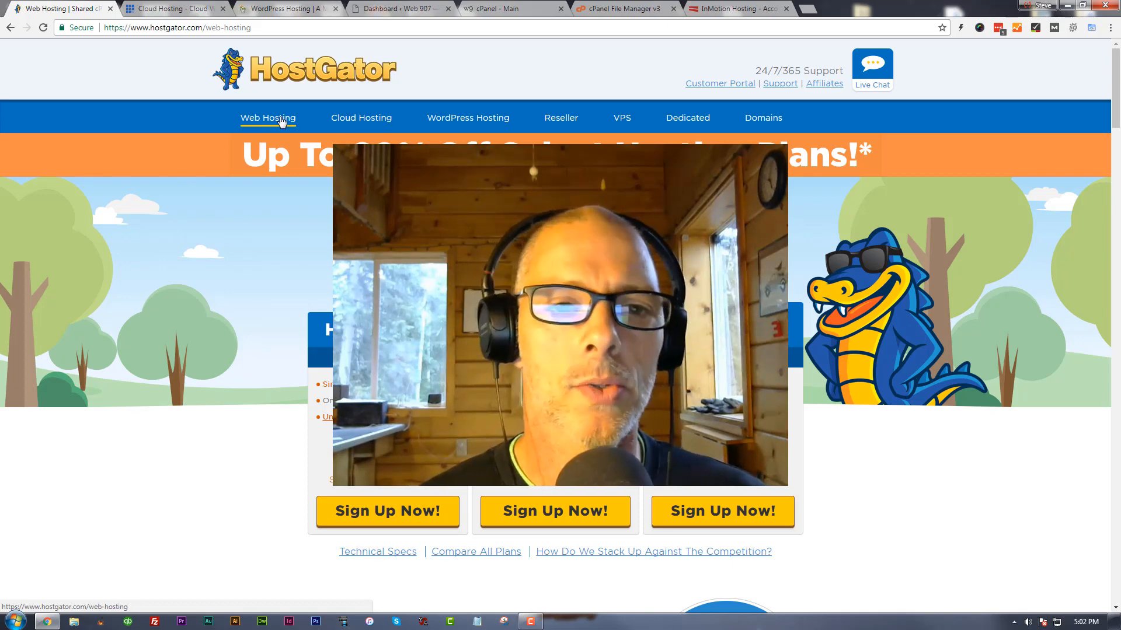
{"action": "mouse_move", "coordinate": [467, 118]}
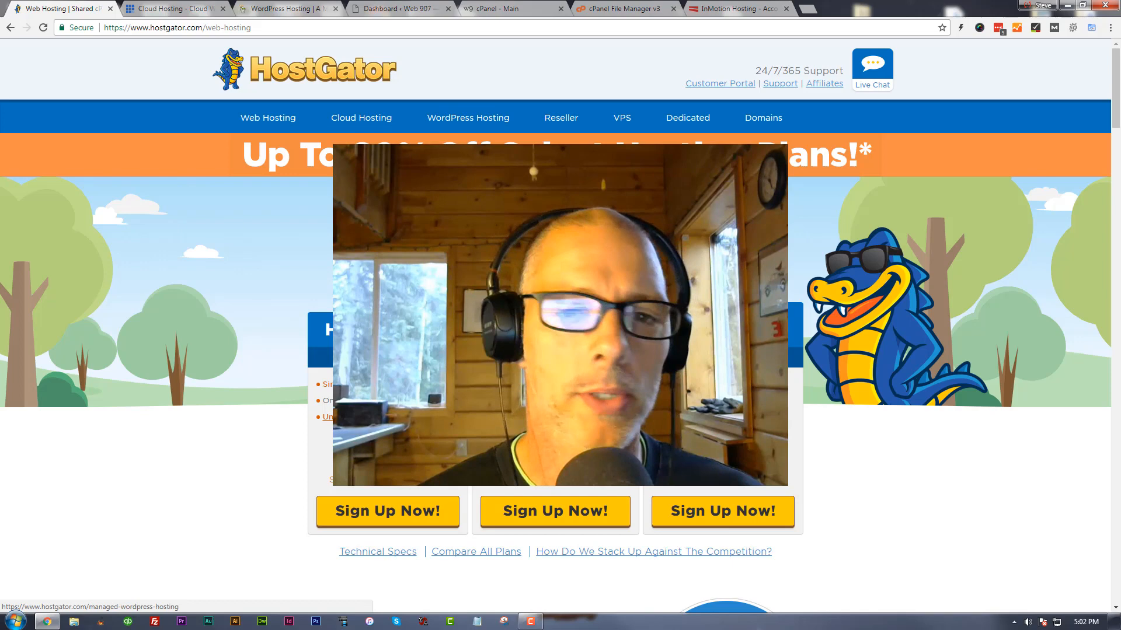